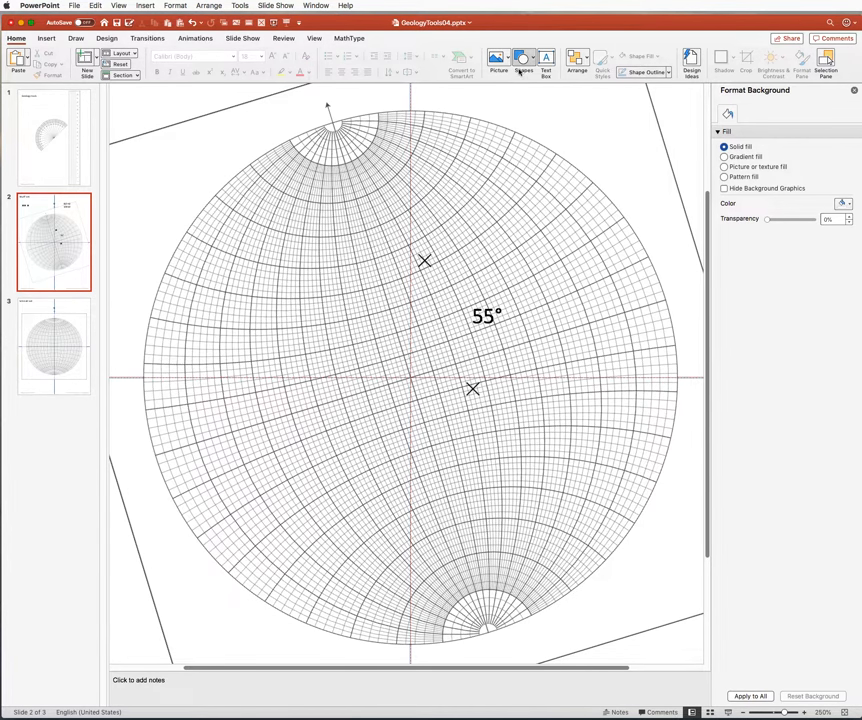
Start the Curve shape tool to draw the great circle through the two X marks
{"action": "left_click", "coordinate": [520, 60]}
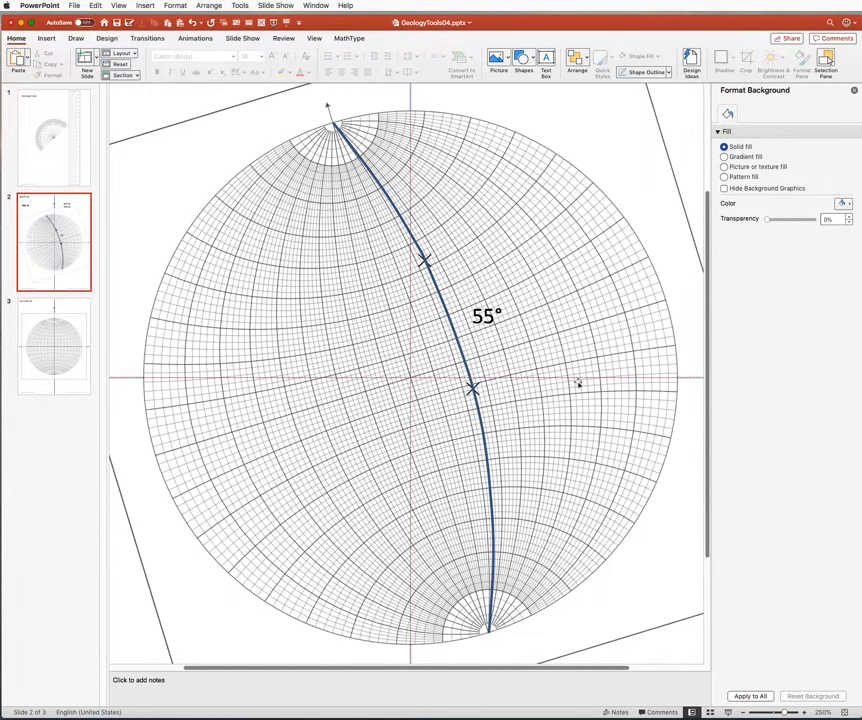
{"action": "mouse_move", "coordinate": [496, 398]}
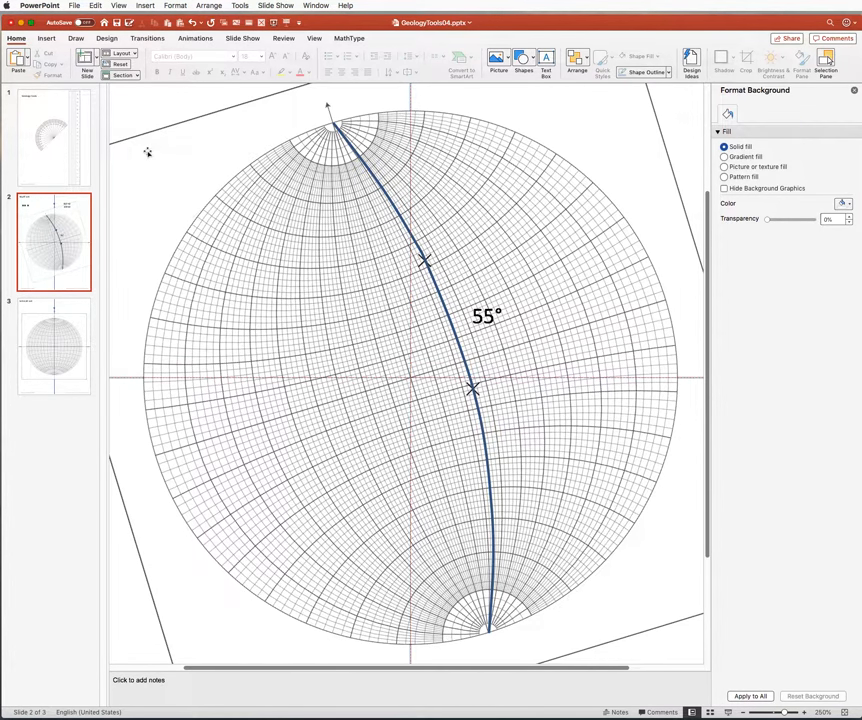
Select the stereonet picture and bring up its arrangement and size settings
{"action": "left_click", "coordinate": [410, 380]}
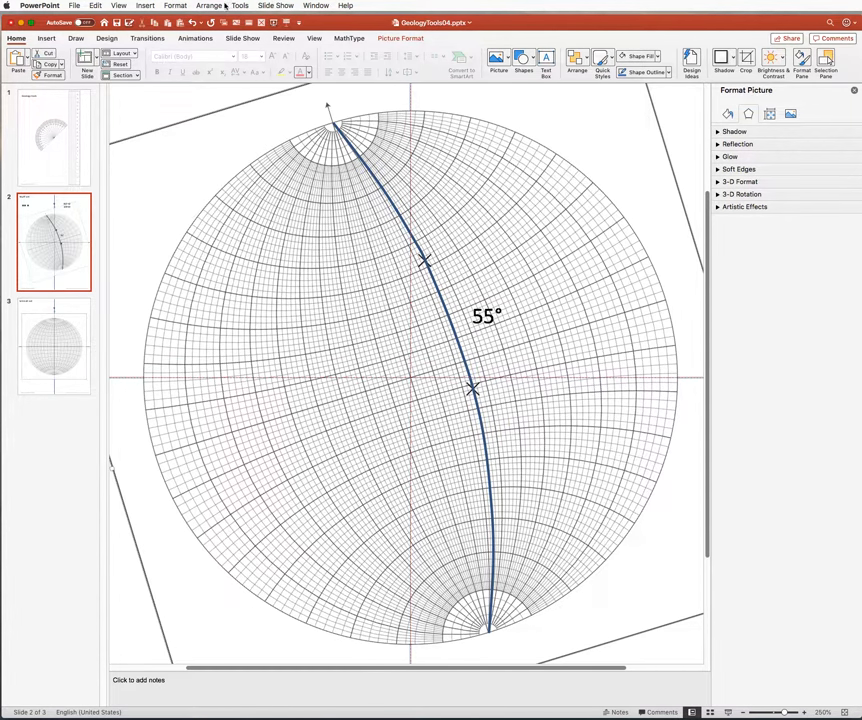
{"action": "left_click", "coordinate": [208, 4]}
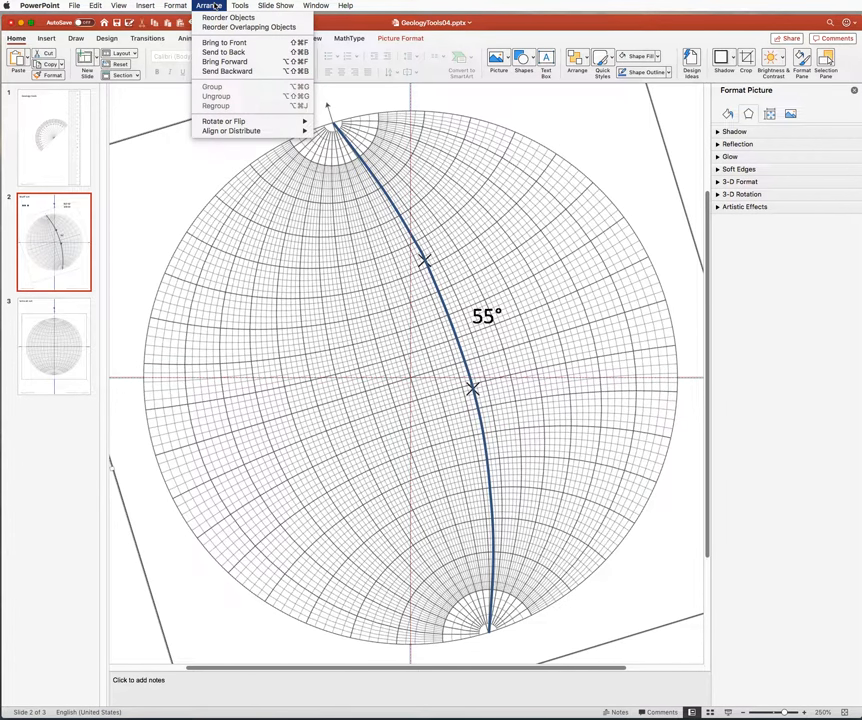
{"action": "mouse_move", "coordinate": [232, 132]}
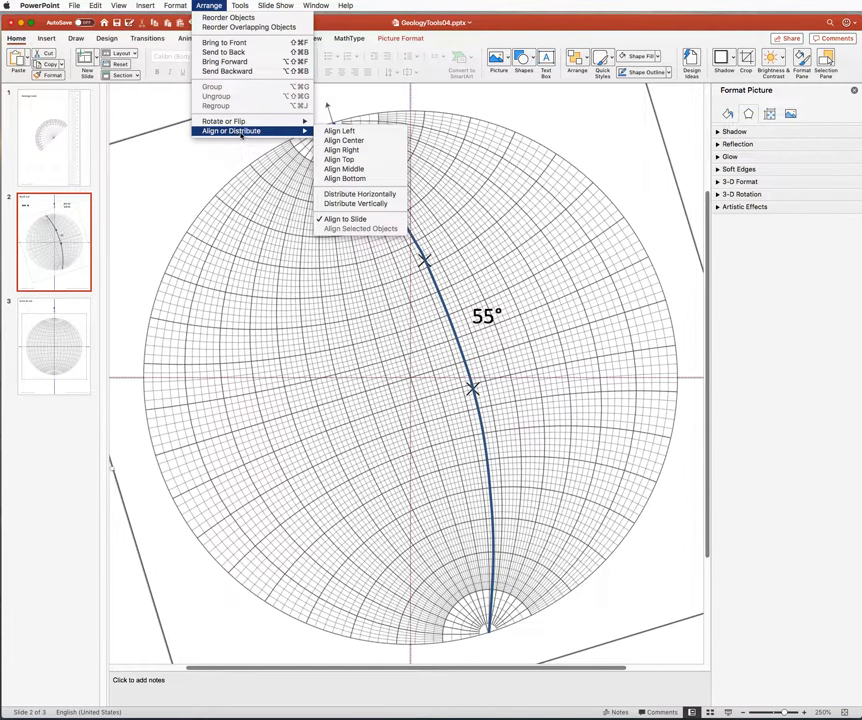
{"action": "mouse_move", "coordinate": [344, 178]}
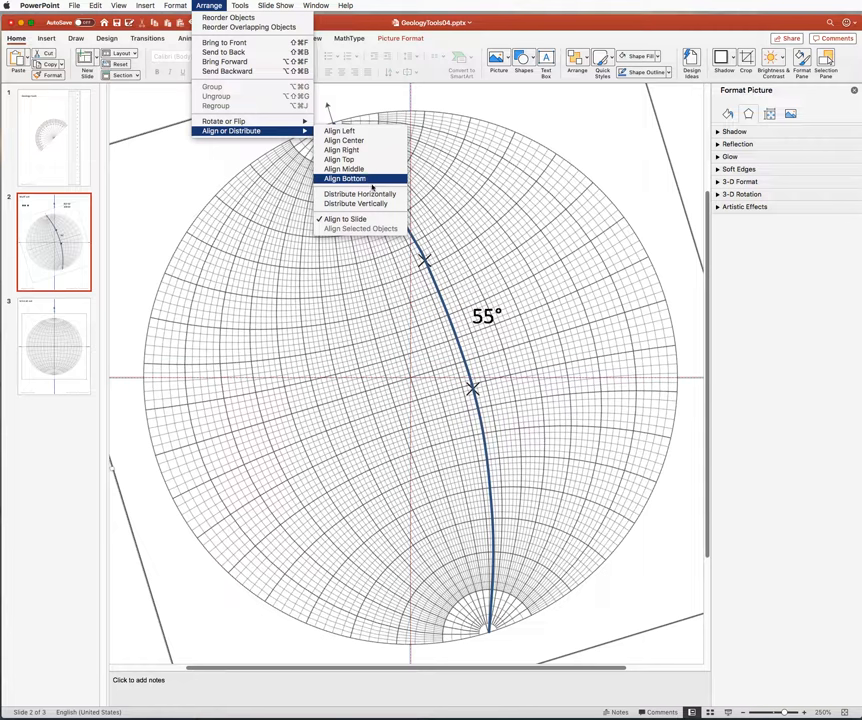
{"action": "mouse_move", "coordinate": [224, 122]}
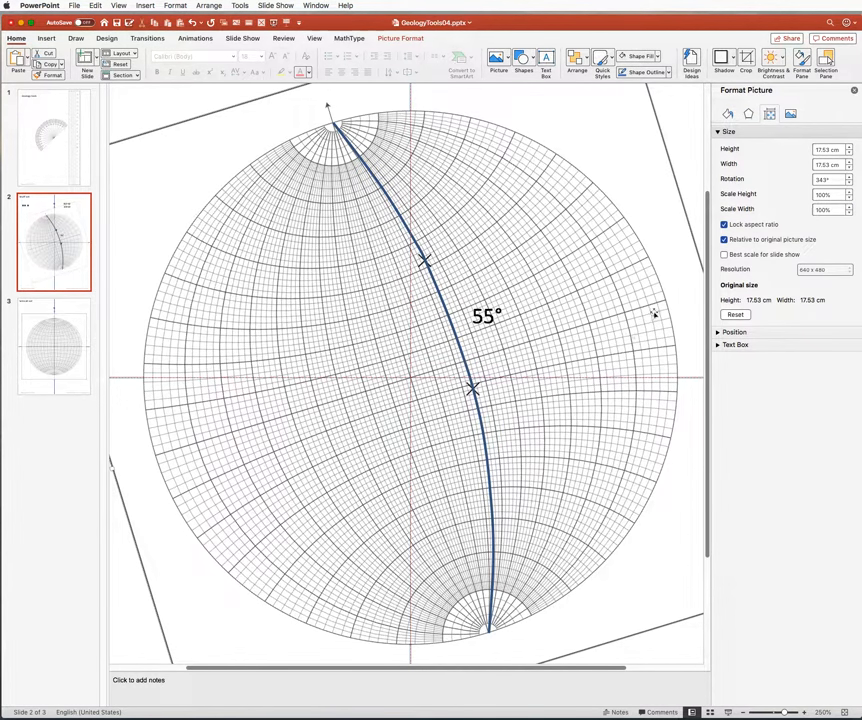
{"action": "mouse_move", "coordinate": [668, 300]}
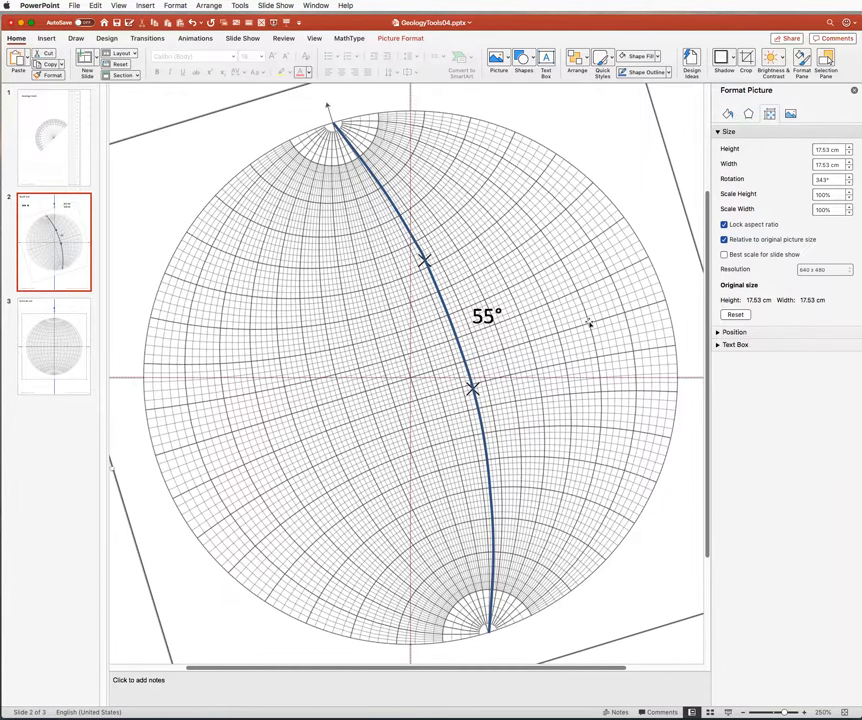
{"action": "mouse_move", "coordinate": [504, 350]}
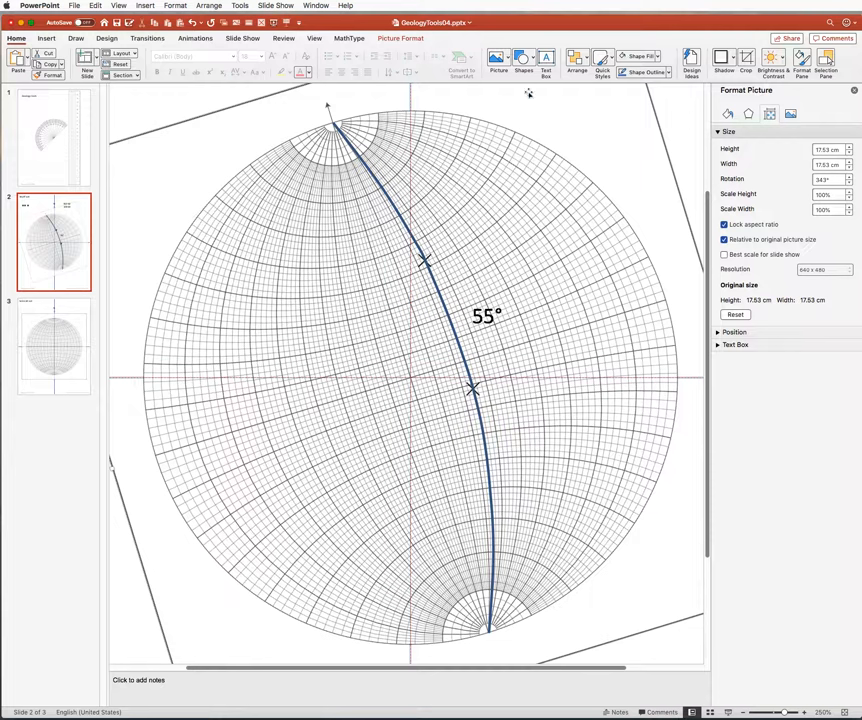
{"action": "mouse_move", "coordinate": [504, 444]}
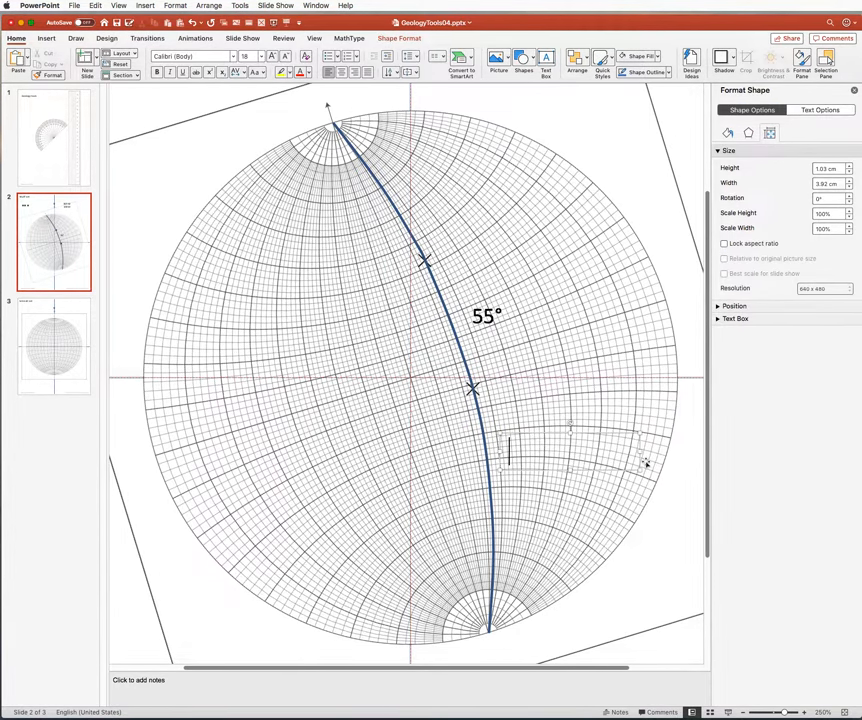
Label the great circle '343/66' in a text box beside its lower section
{"action": "type", "text": "343"}
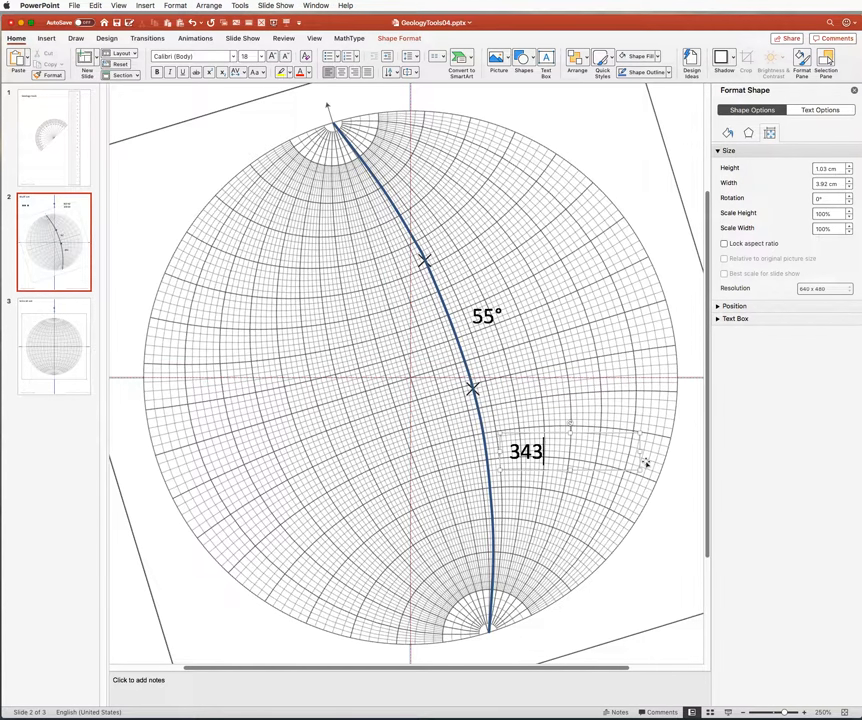
{"action": "type", "text": "/"}
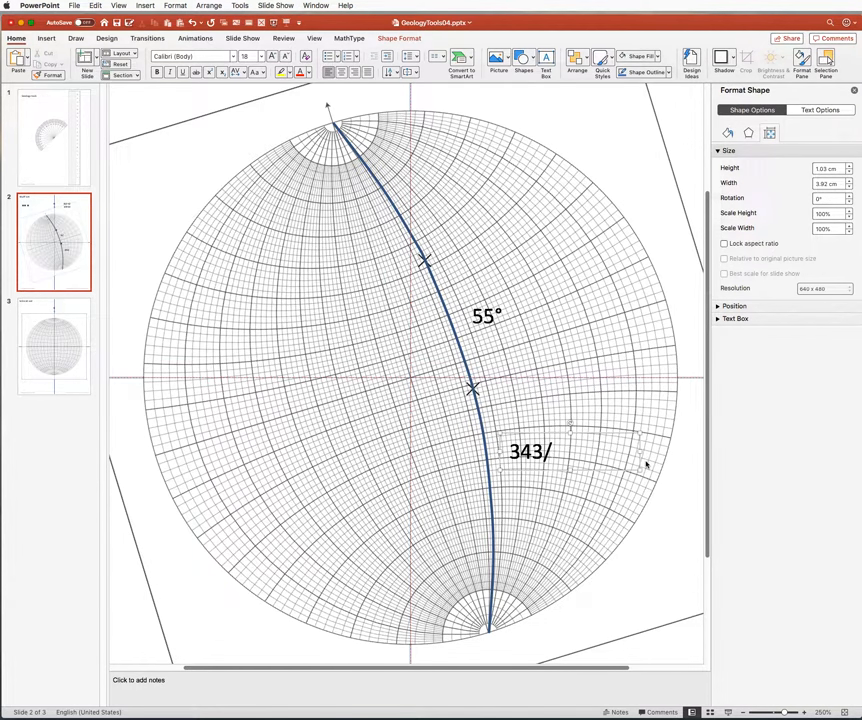
{"action": "type", "text": "66"}
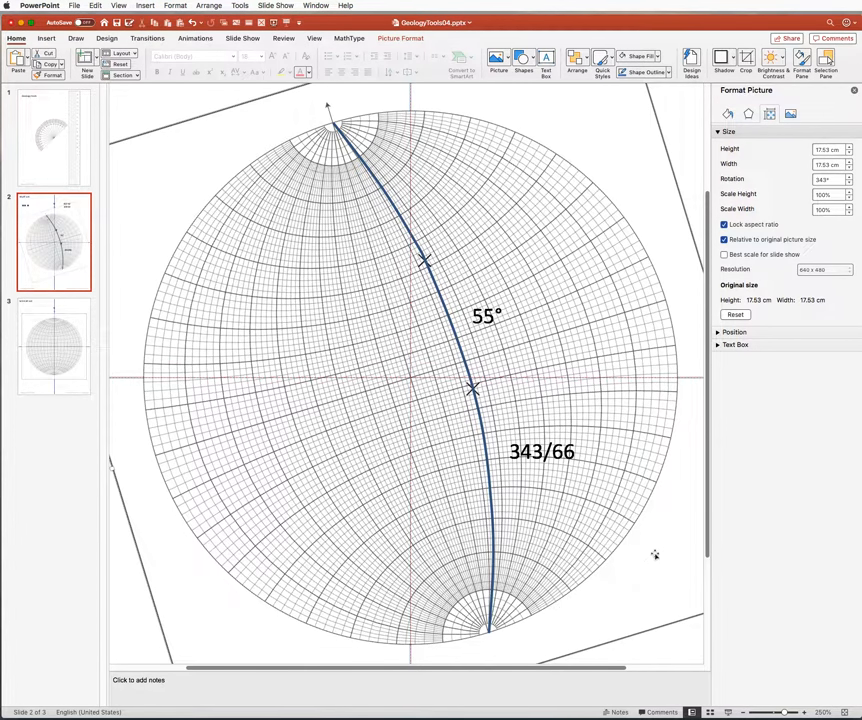
{"action": "mouse_move", "coordinate": [644, 528]}
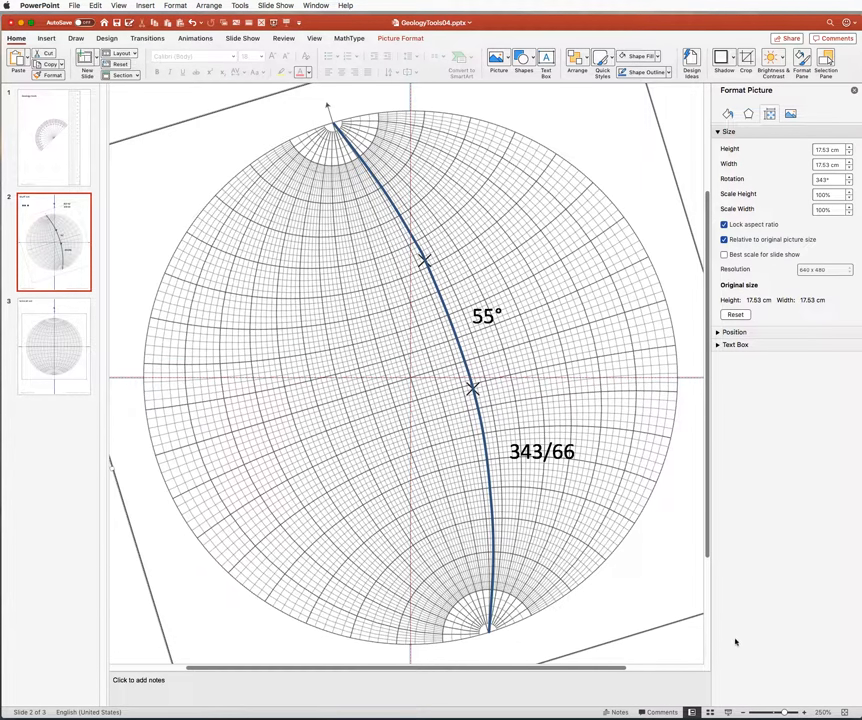
{"action": "mouse_move", "coordinate": [504, 482]}
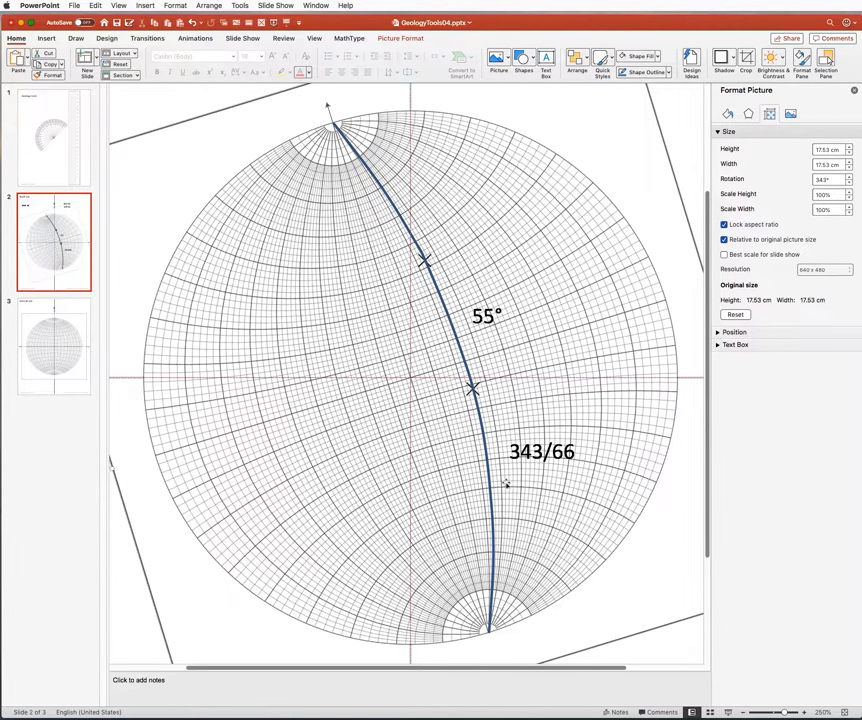
{"action": "mouse_move", "coordinate": [234, 390]}
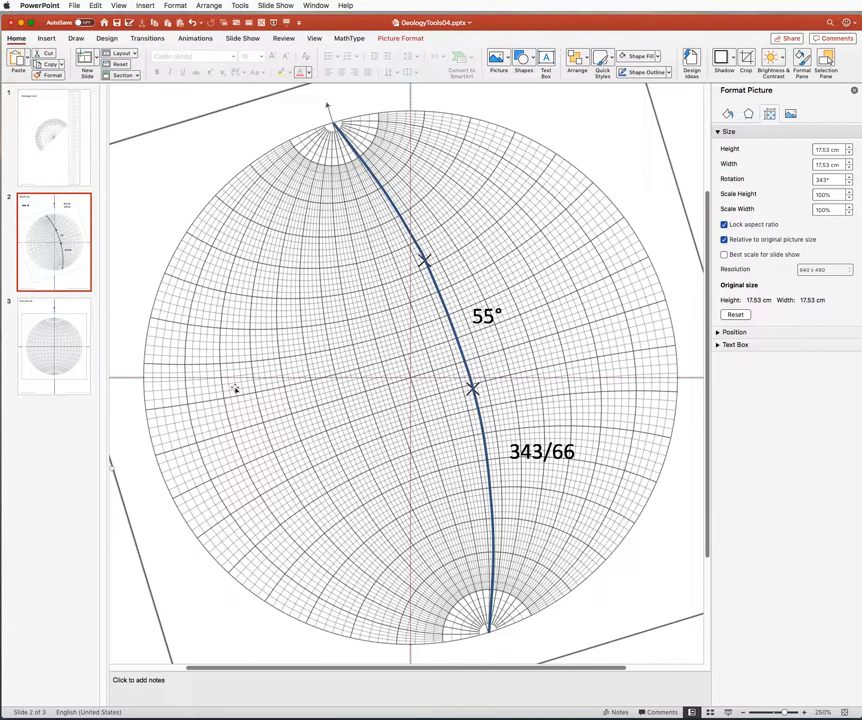
{"action": "mouse_move", "coordinate": [302, 412]}
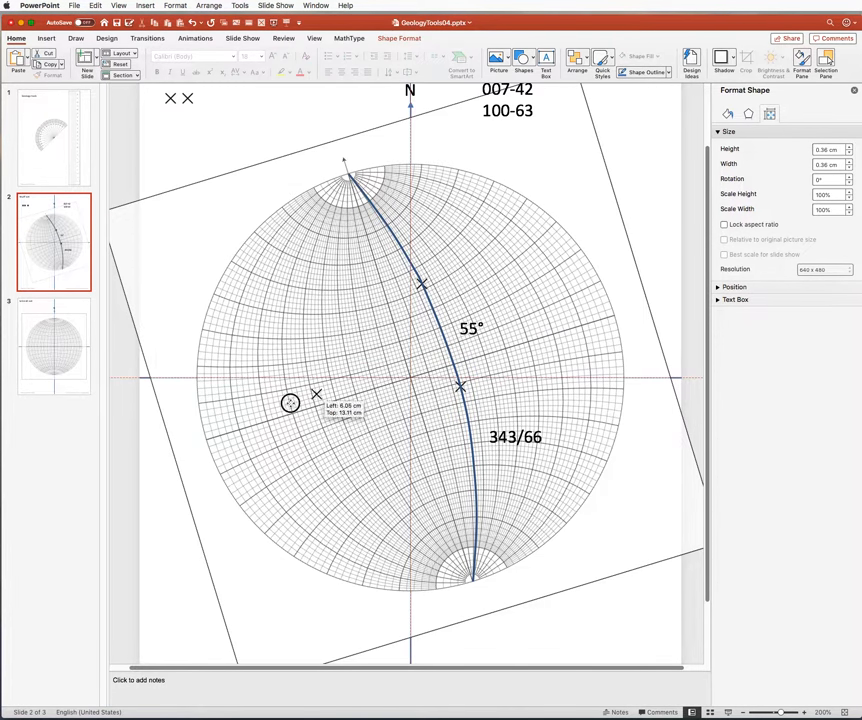
Move the small circle marker onto the great circle at the lower X intersection
{"action": "left_click_drag", "start_coordinate": [290, 402], "coordinate": [206, 440]}
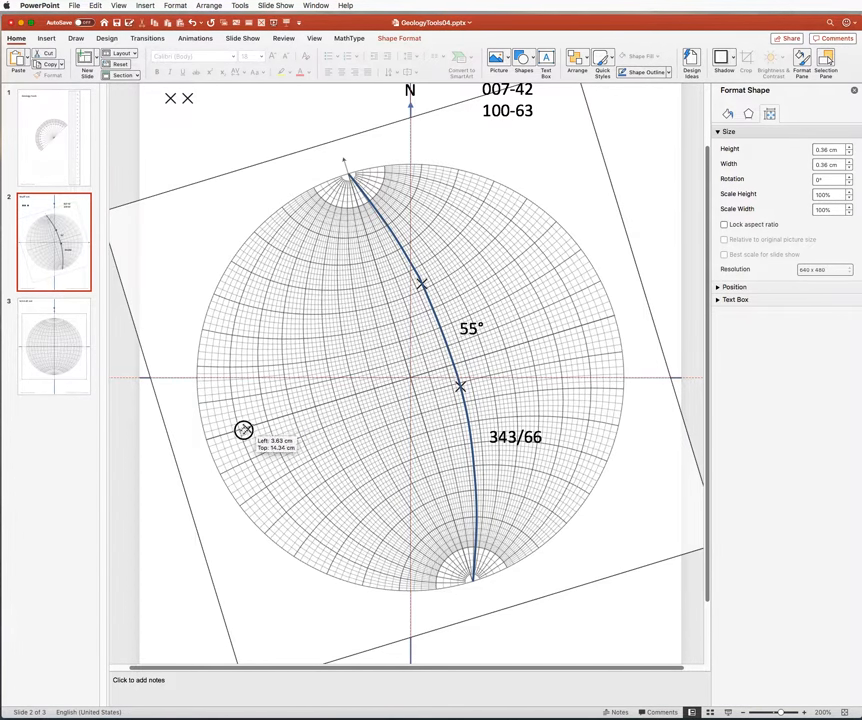
{"action": "left_click_drag", "start_coordinate": [242, 430], "coordinate": [424, 348]}
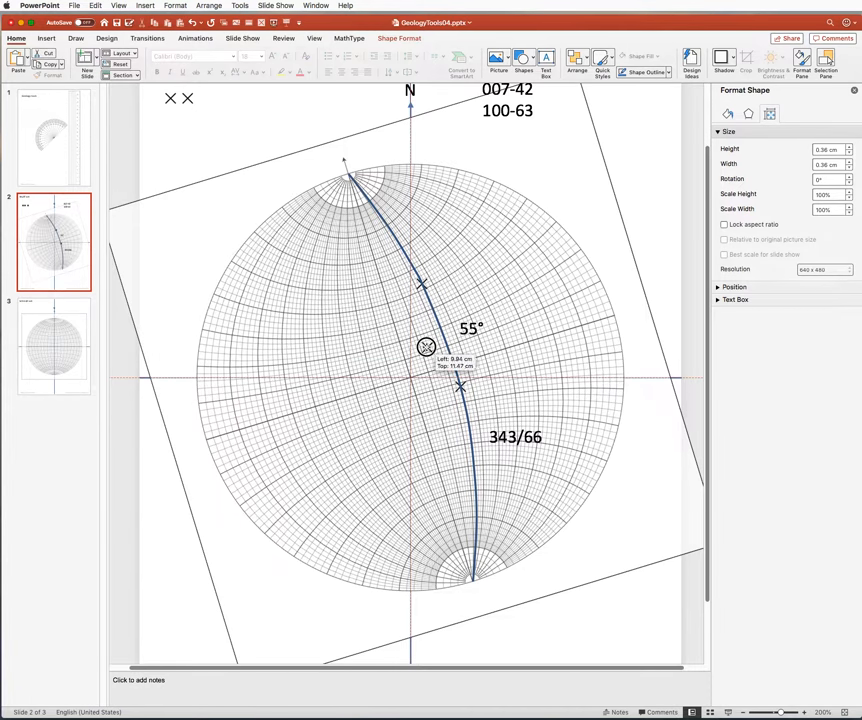
{"action": "left_click_drag", "start_coordinate": [424, 348], "coordinate": [452, 364]}
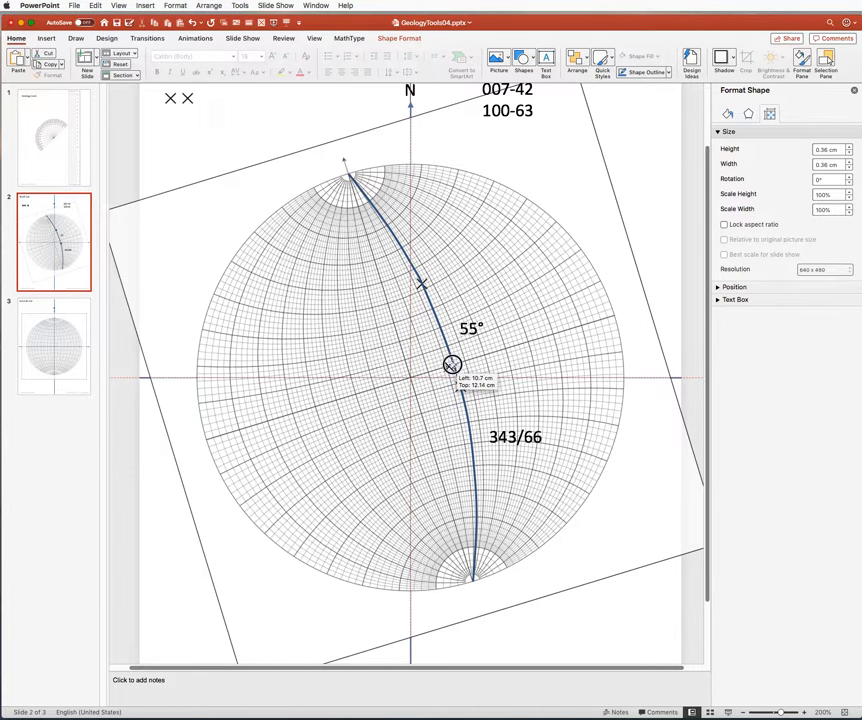
{"action": "left_click_drag", "start_coordinate": [452, 364], "coordinate": [208, 440]}
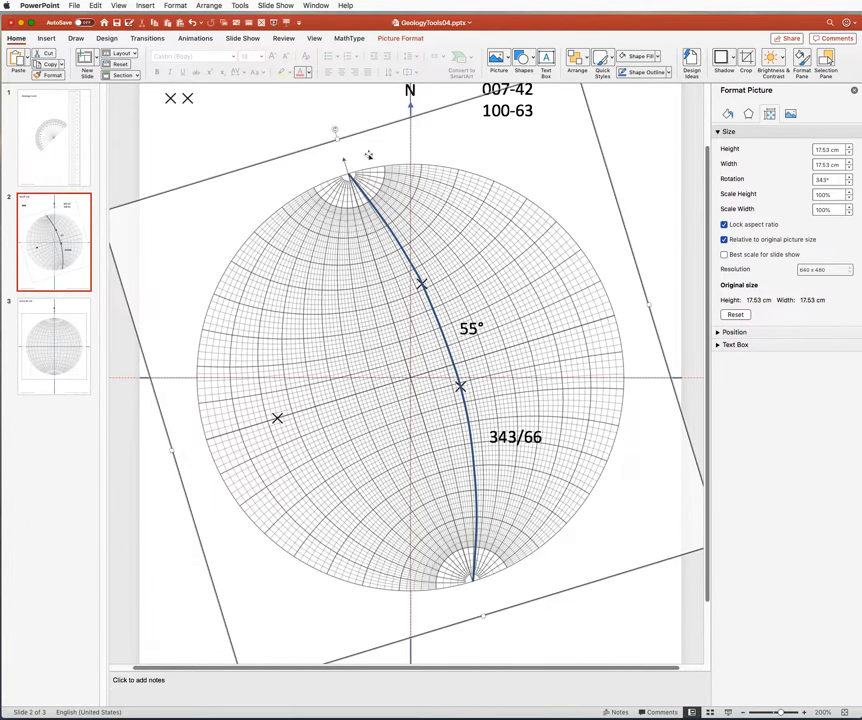
Rotate the stereonet grid about 90 degrees so its small-circle arcs sit left and right
{"action": "left_click_drag", "start_coordinate": [350, 160], "coordinate": [228, 208]}
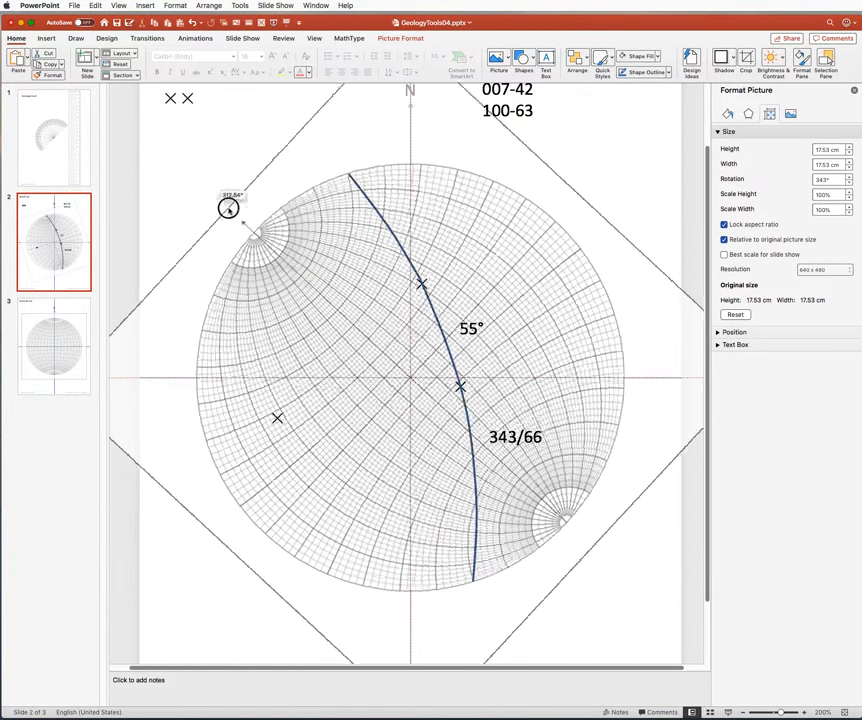
{"action": "left_click_drag", "start_coordinate": [228, 206], "coordinate": [208, 440]}
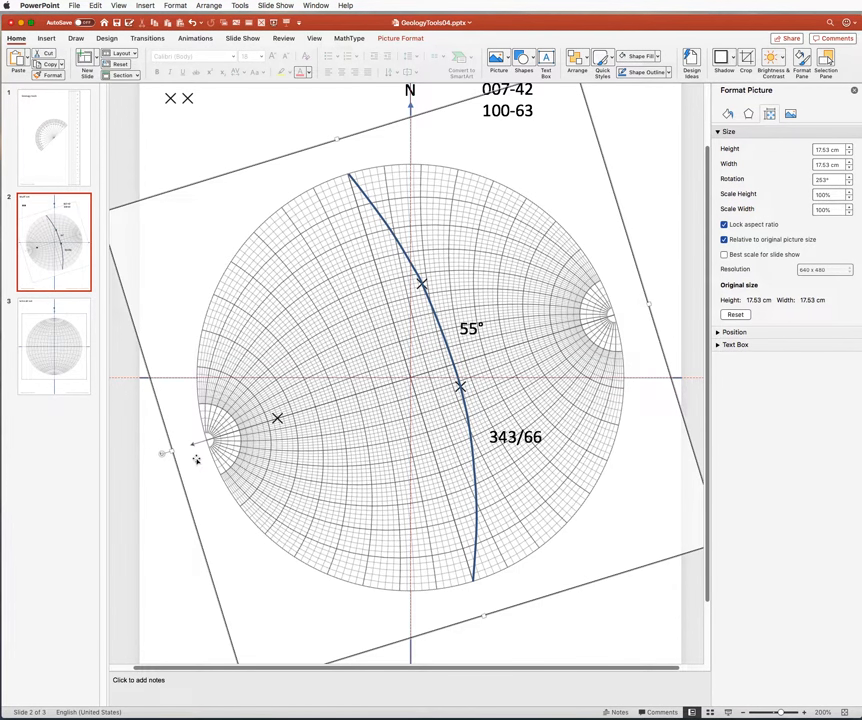
{"action": "mouse_move", "coordinate": [204, 440]}
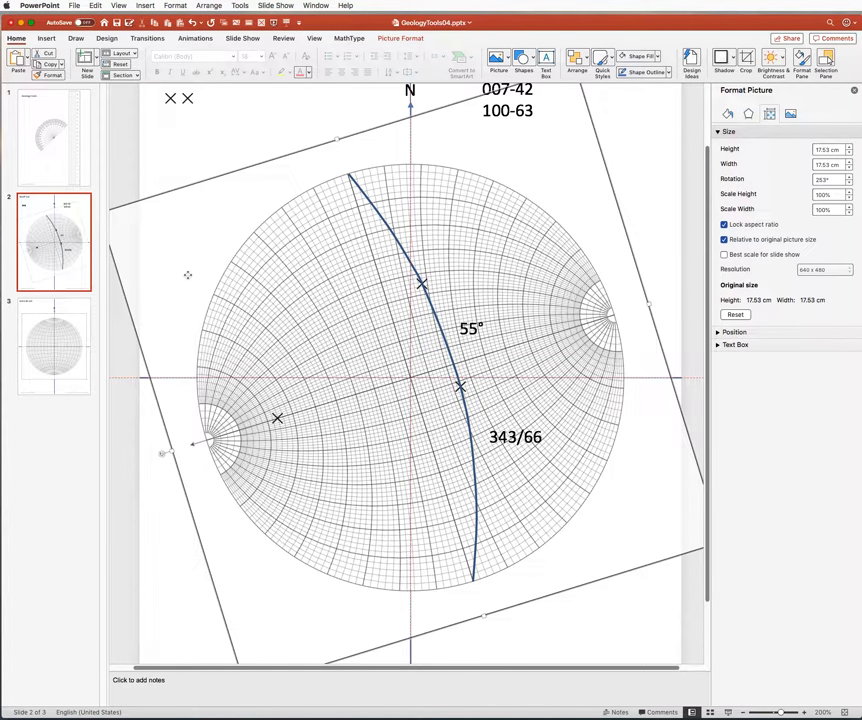
{"action": "mouse_move", "coordinate": [280, 436]}
{"action": "type", "text": "253-2"}
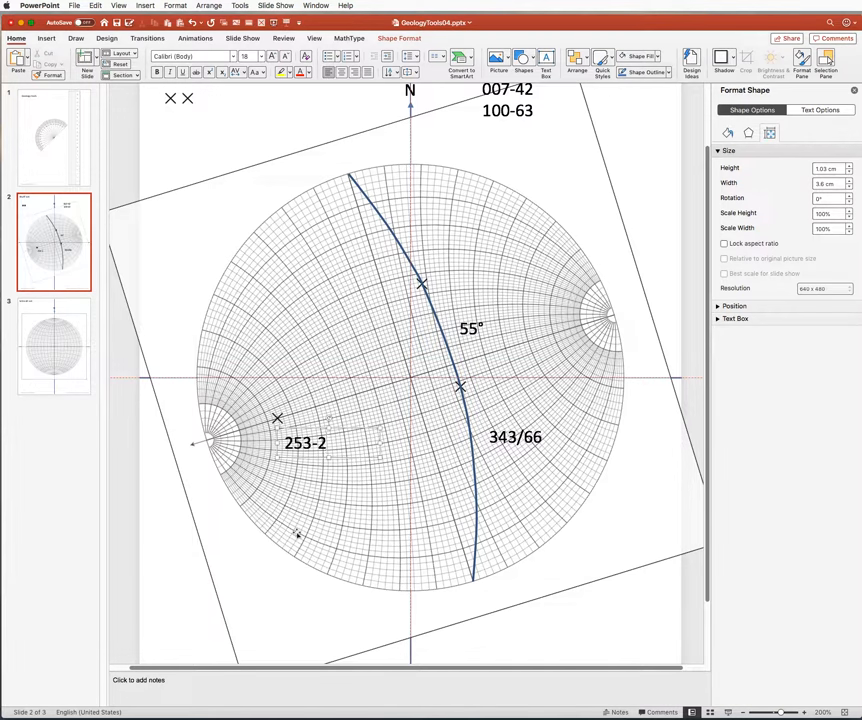
Label the left pole X mark '253-24' in a text box
{"action": "type", "text": "4"}
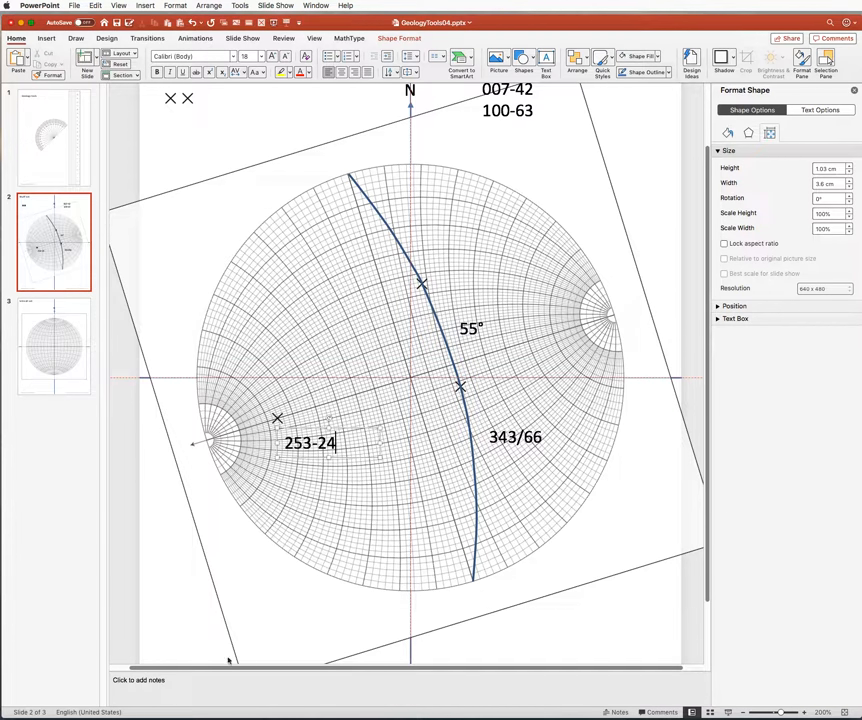